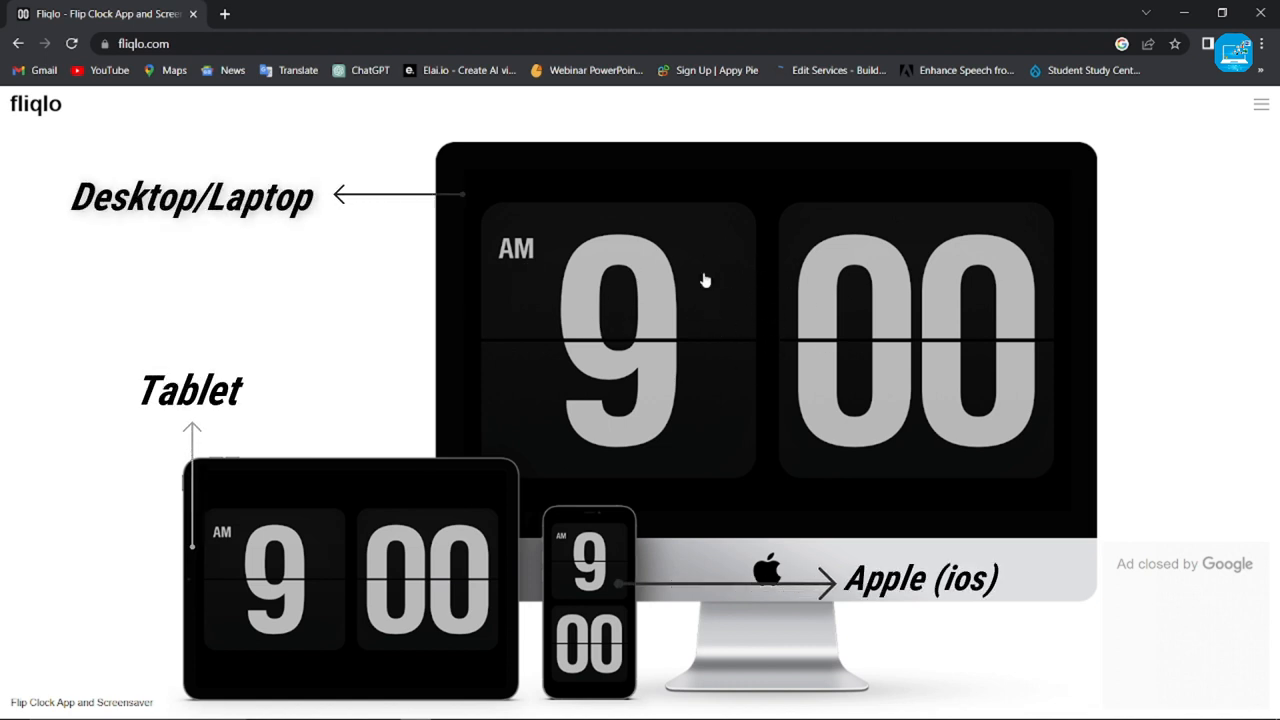
pyautogui.moveTo(338, 564)
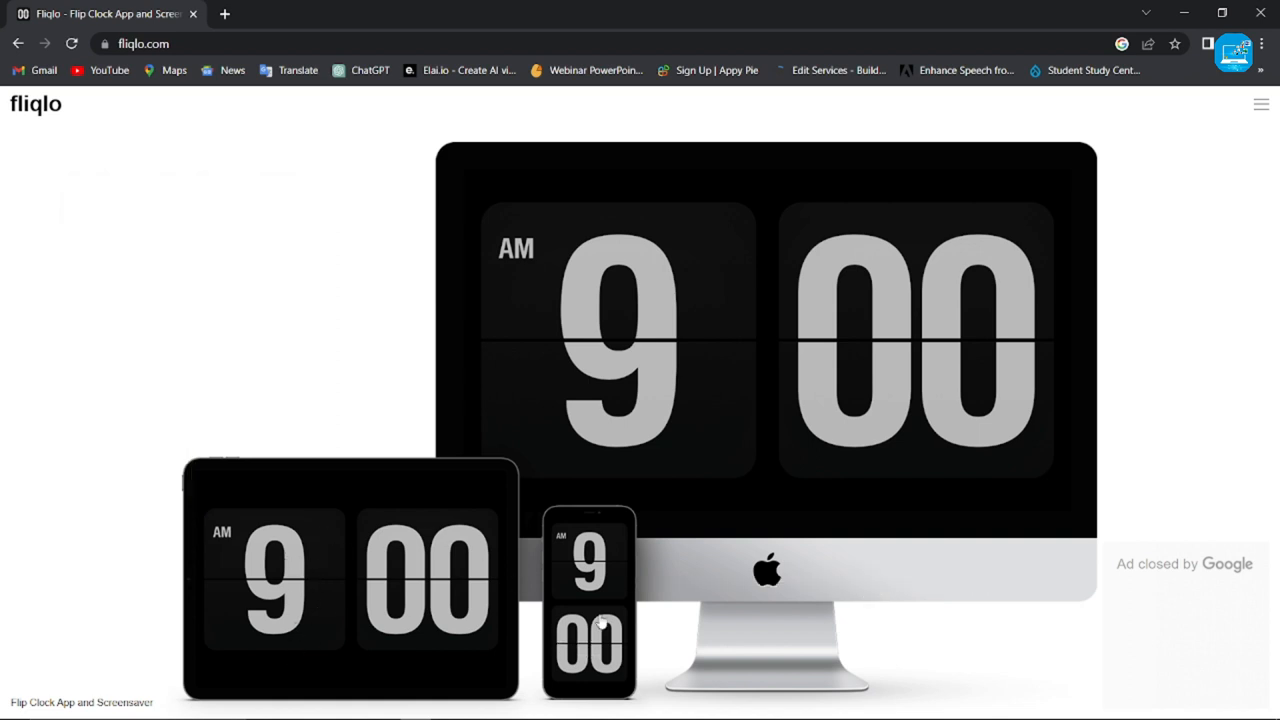
pyautogui.moveTo(656, 276)
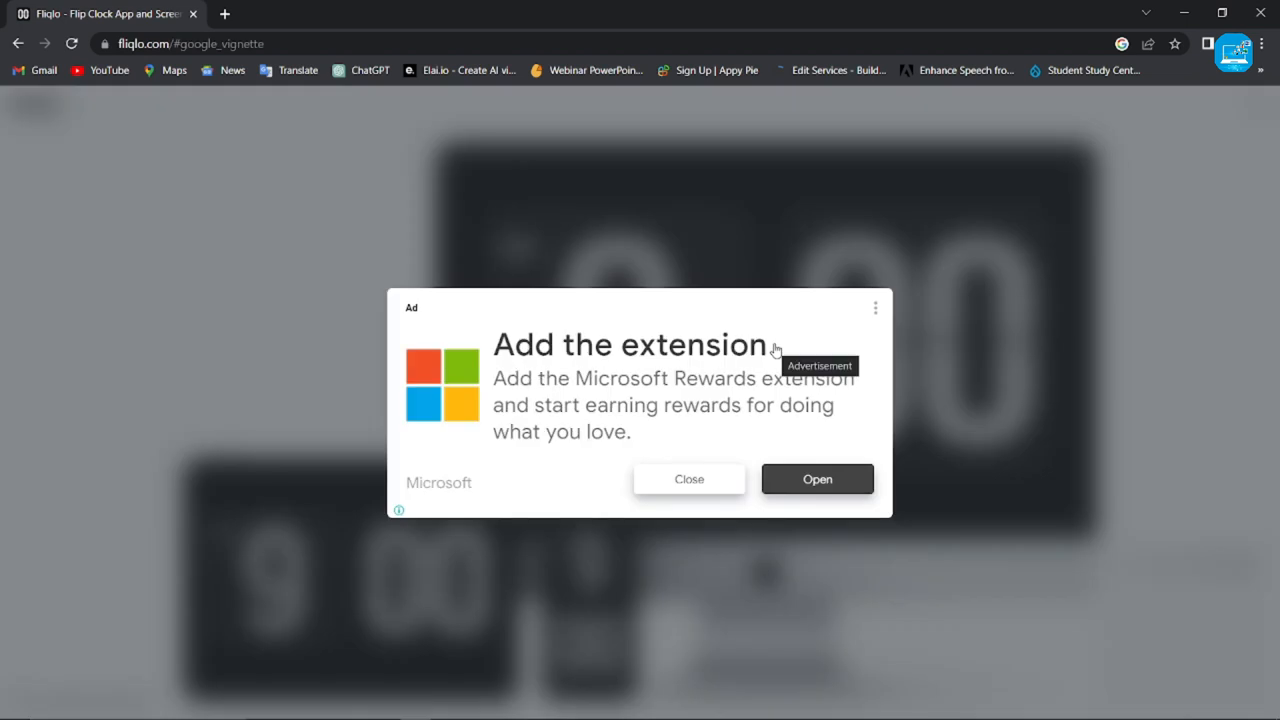
pyautogui.moveTo(688, 486)
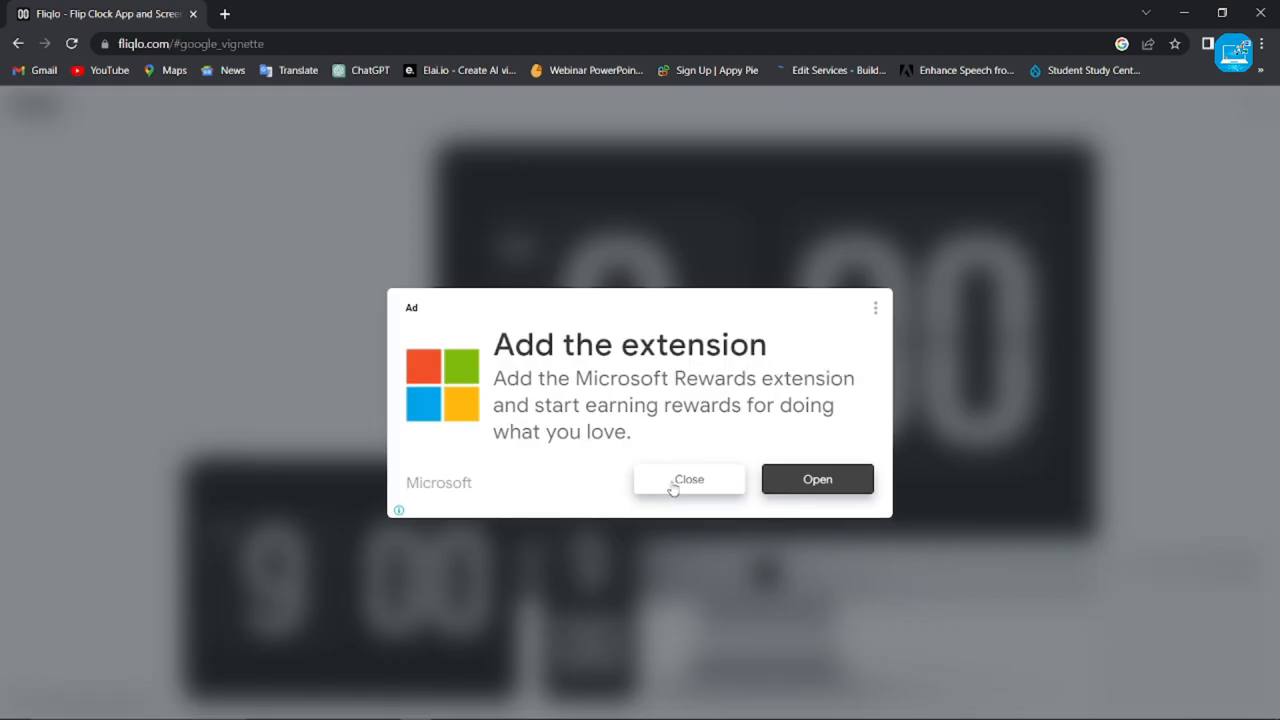
# - Dismiss the full-page ad covering fliqlo.com to reach the Screensaver page
pyautogui.click(688, 480)
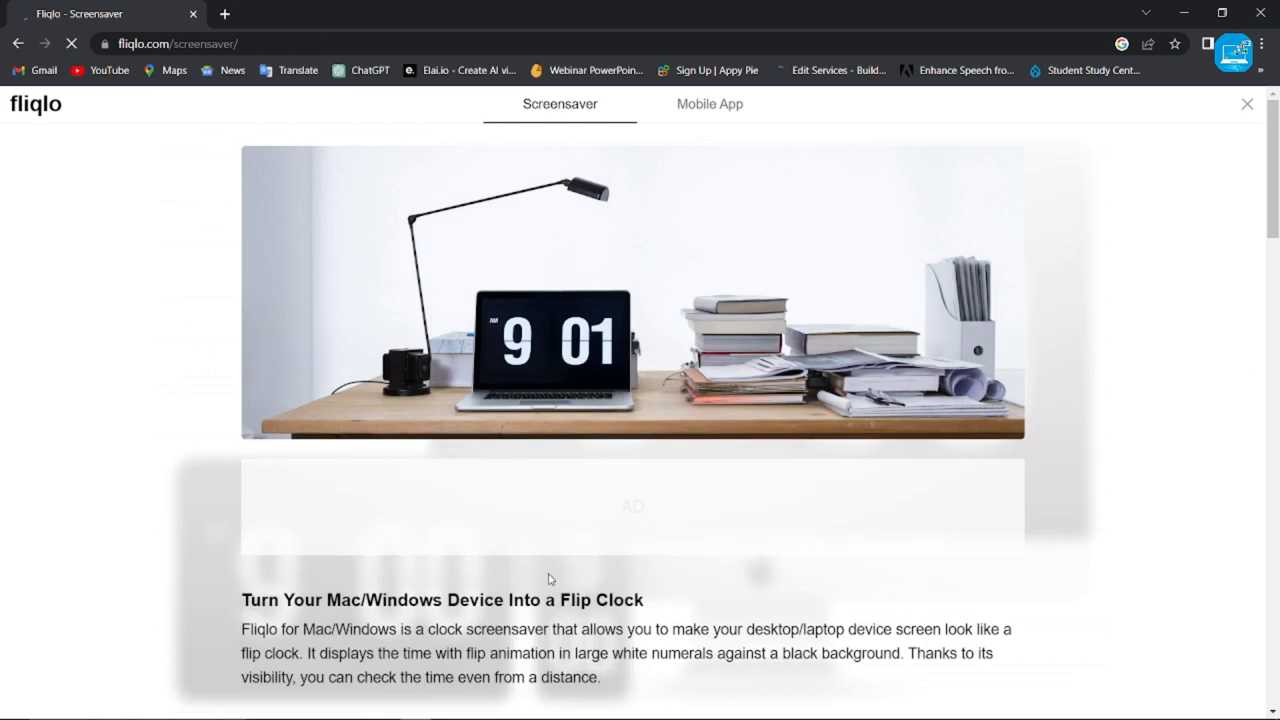
# - Download Fliqlo version 1.5.1 for Windows from the Screensaver page
pyautogui.scroll(-3)
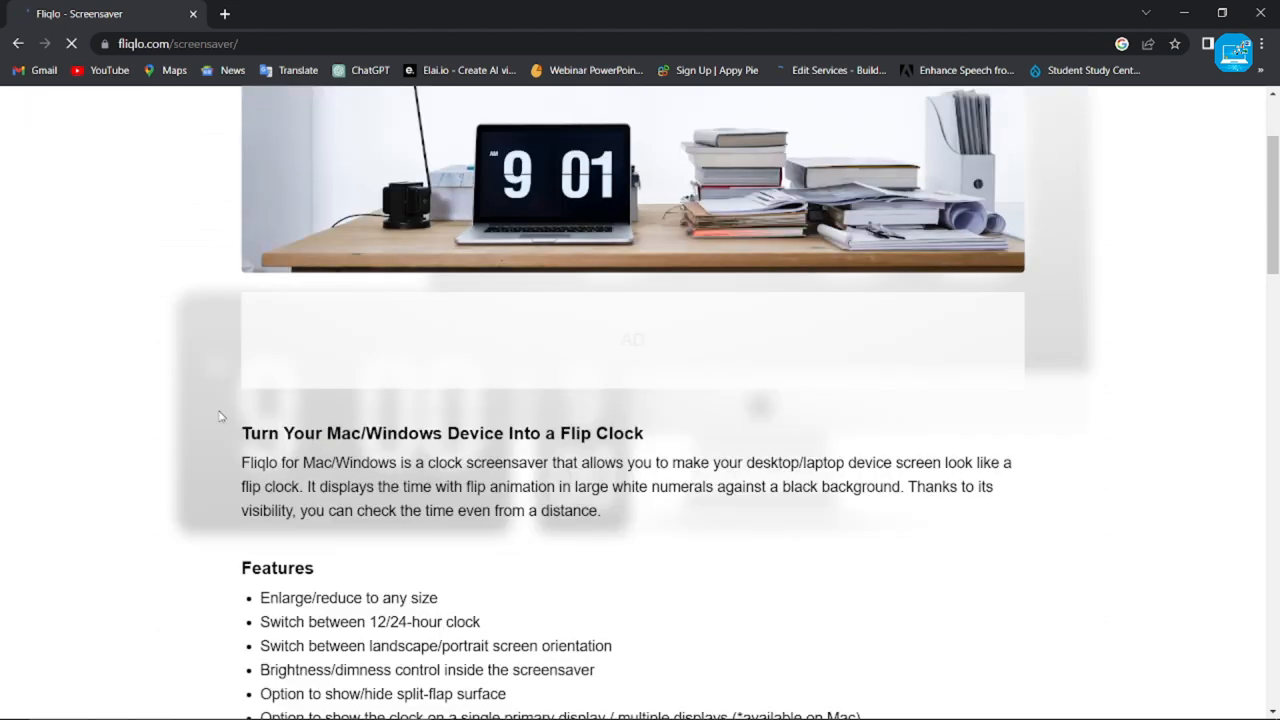
pyautogui.scroll(-3)
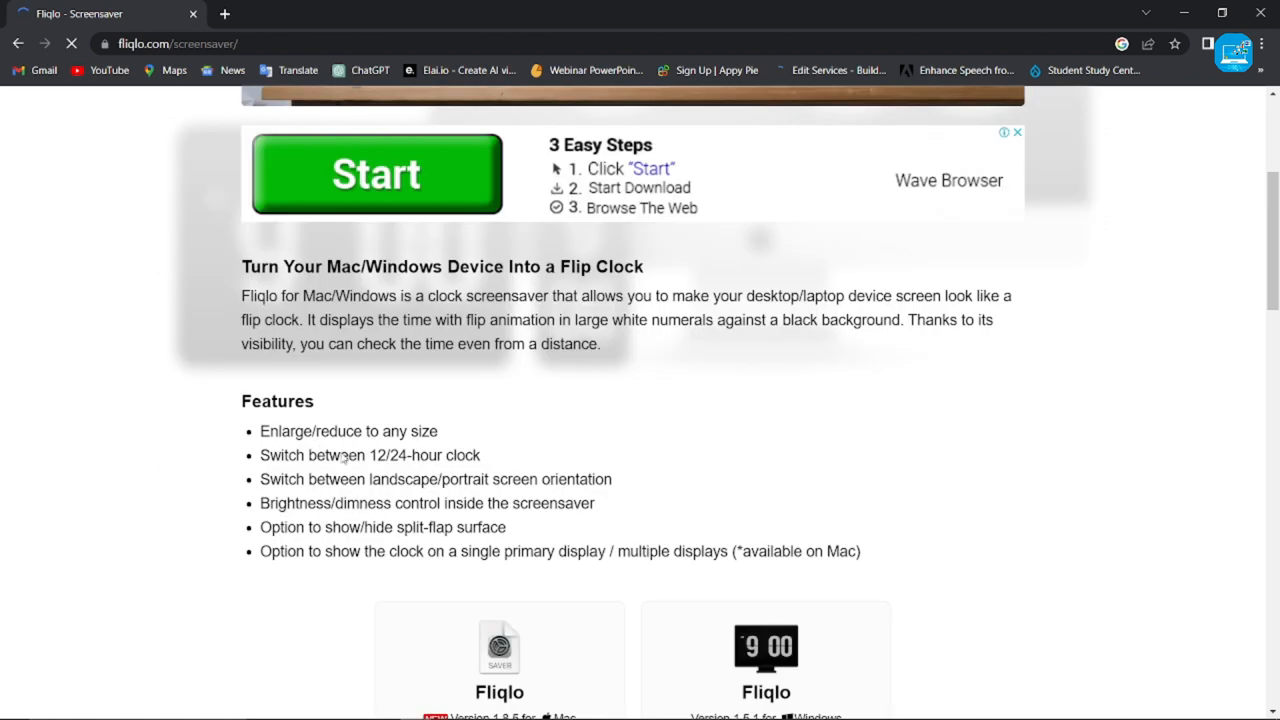
pyautogui.scroll(-3)
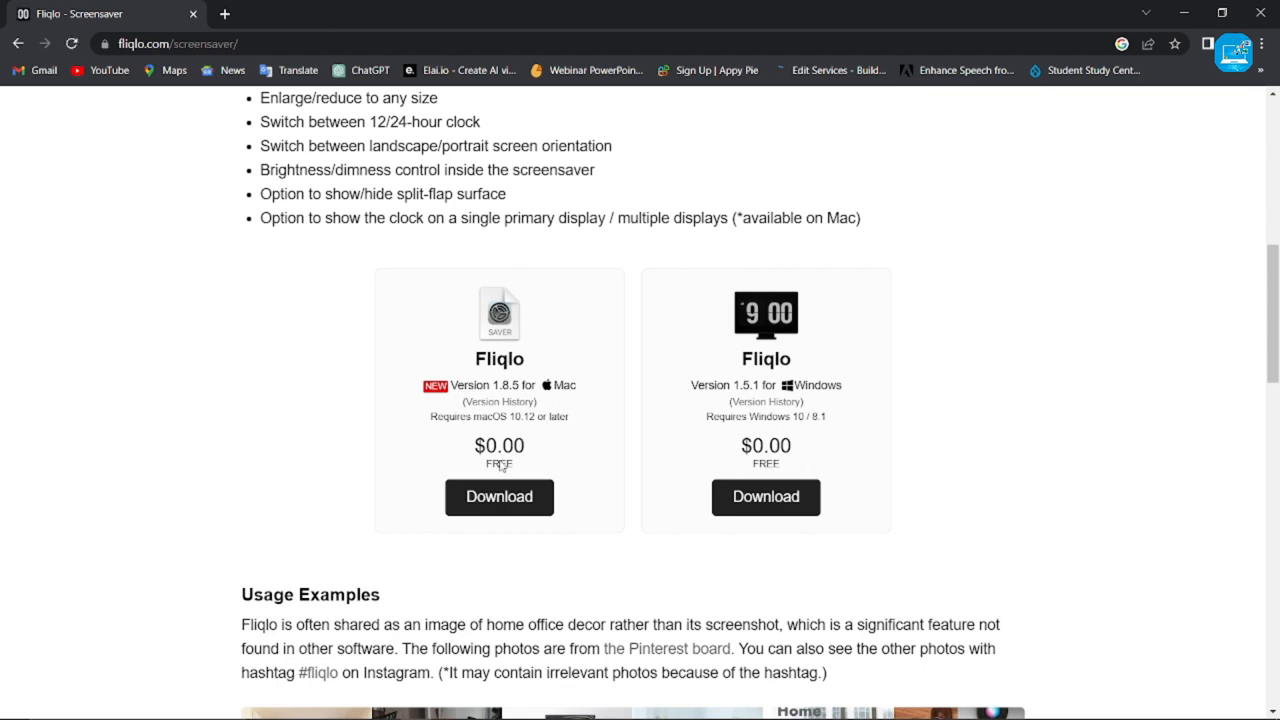
pyautogui.moveTo(762, 456)
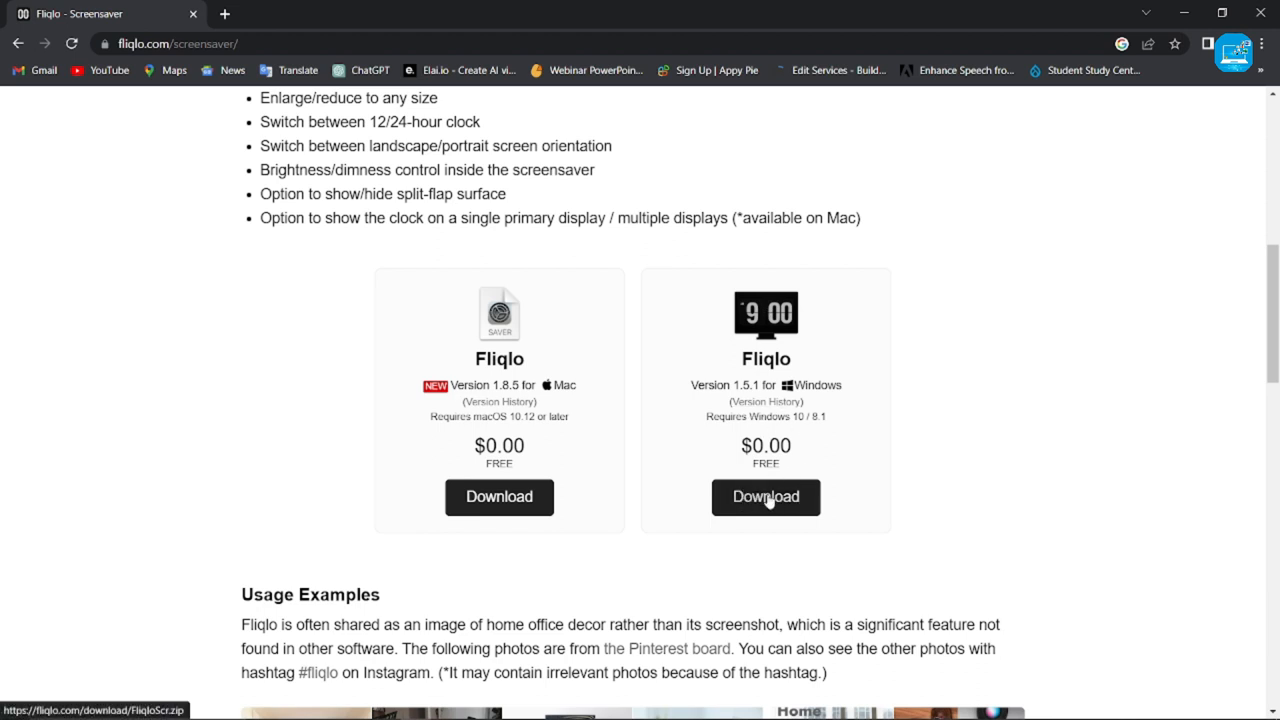
pyautogui.click(764, 496)
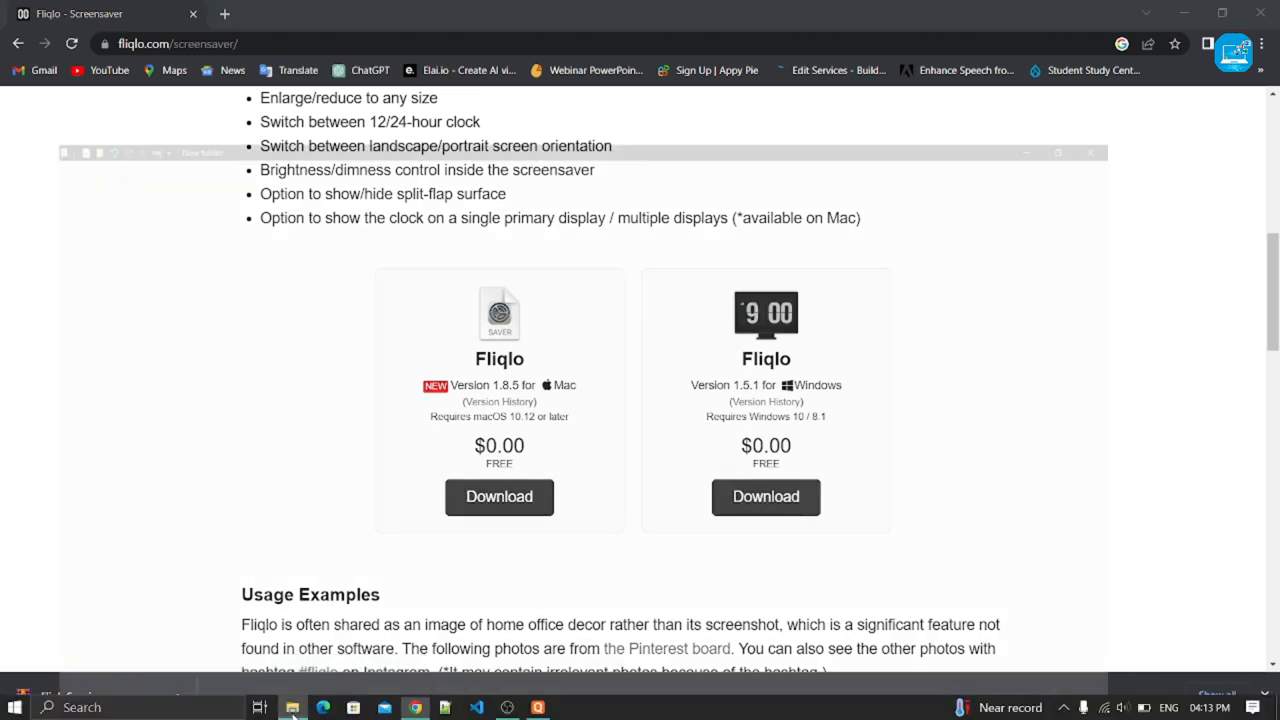
# - Extract FliqloScr.zip into the current folder and show the contents as large icons
pyautogui.rightClick(240, 110)
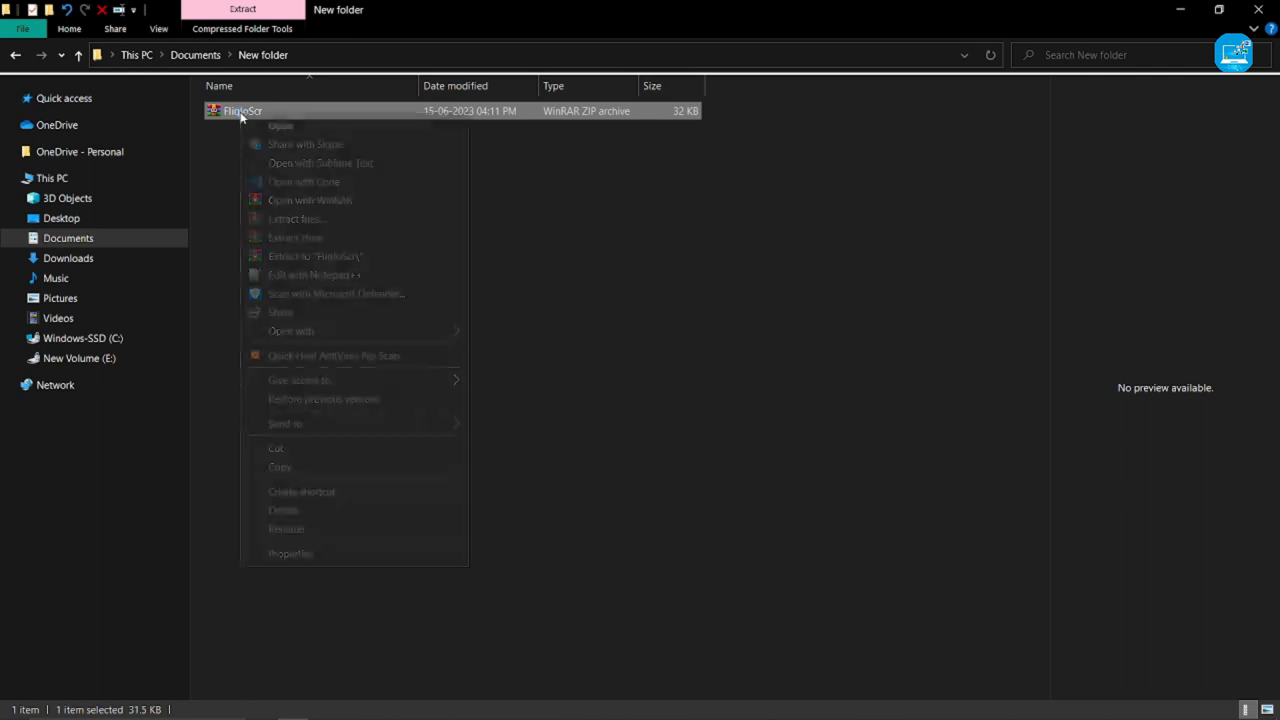
pyautogui.click(294, 236)
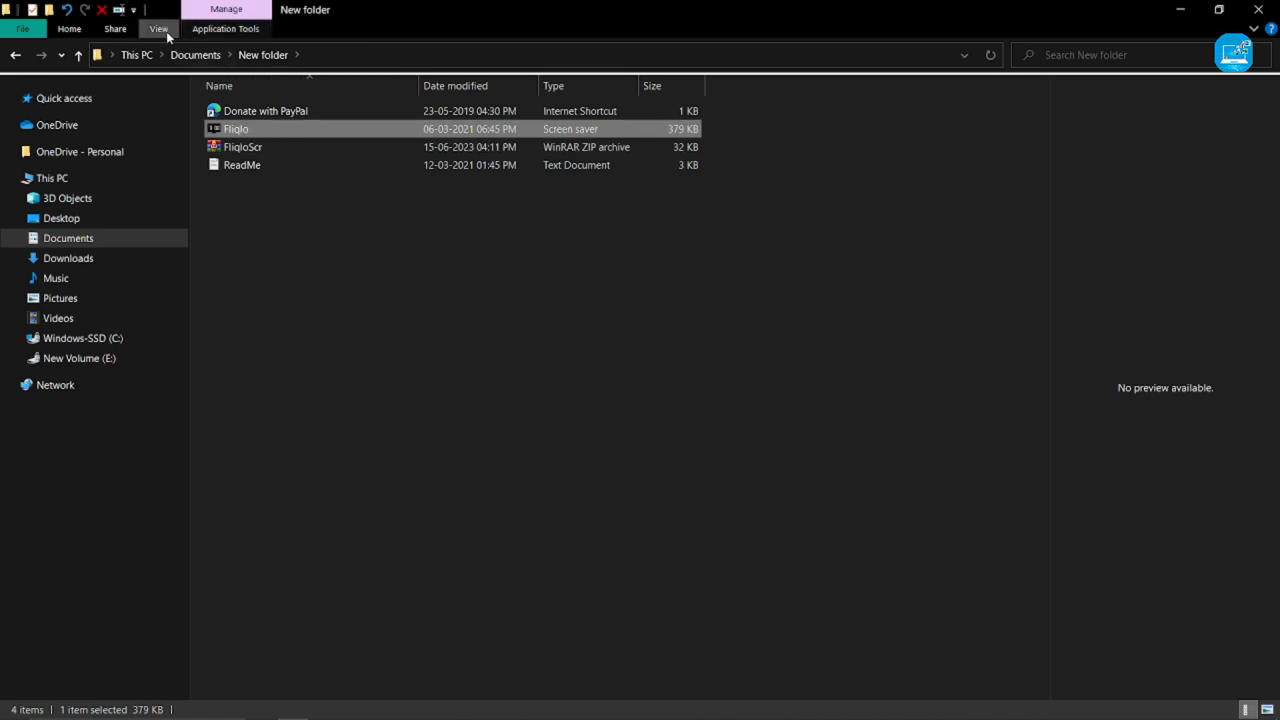
pyautogui.click(158, 28)
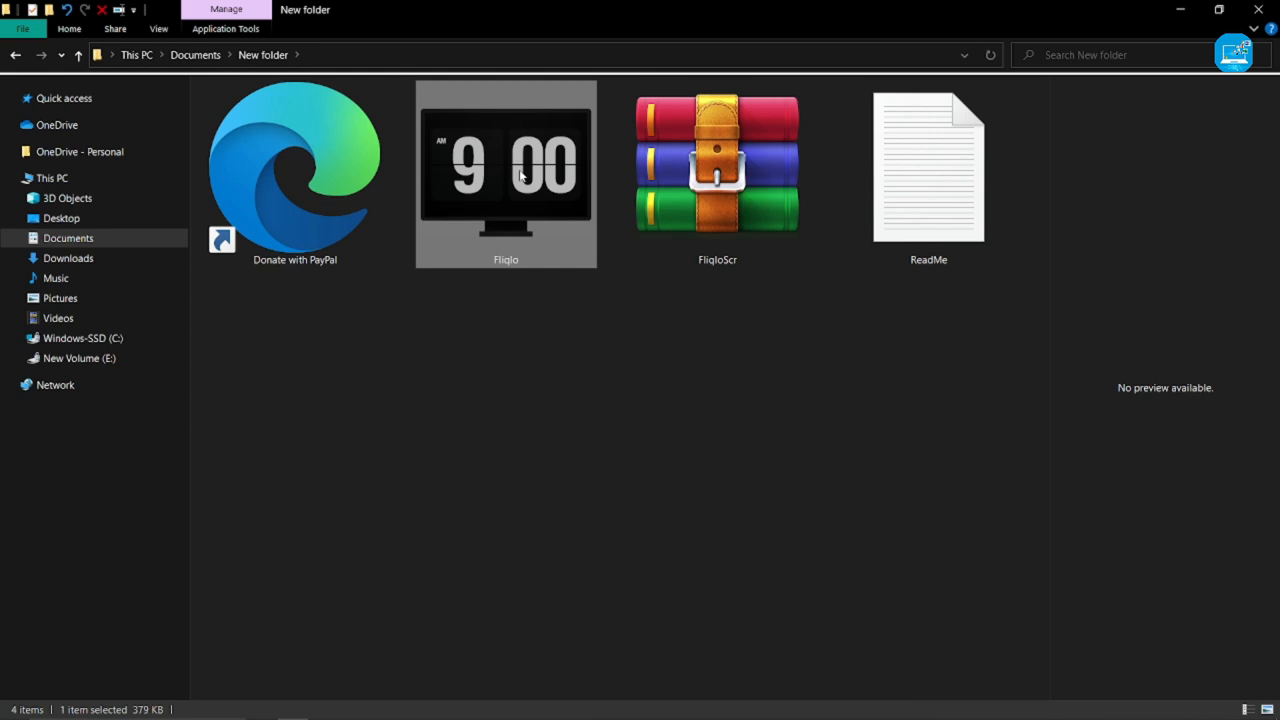
# - Cut the extracted Fliqlo screen saver file and go to the Windows-SSD (C:) drive
pyautogui.rightClick(520, 176)
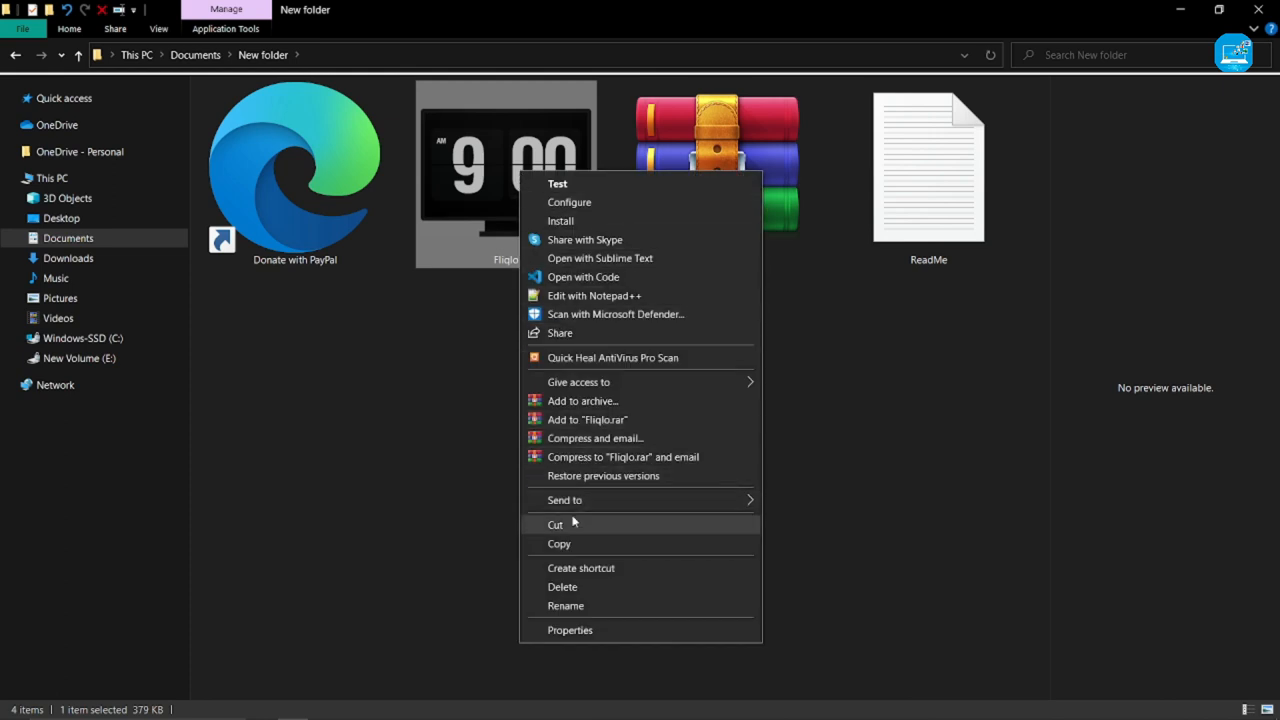
pyautogui.click(572, 524)
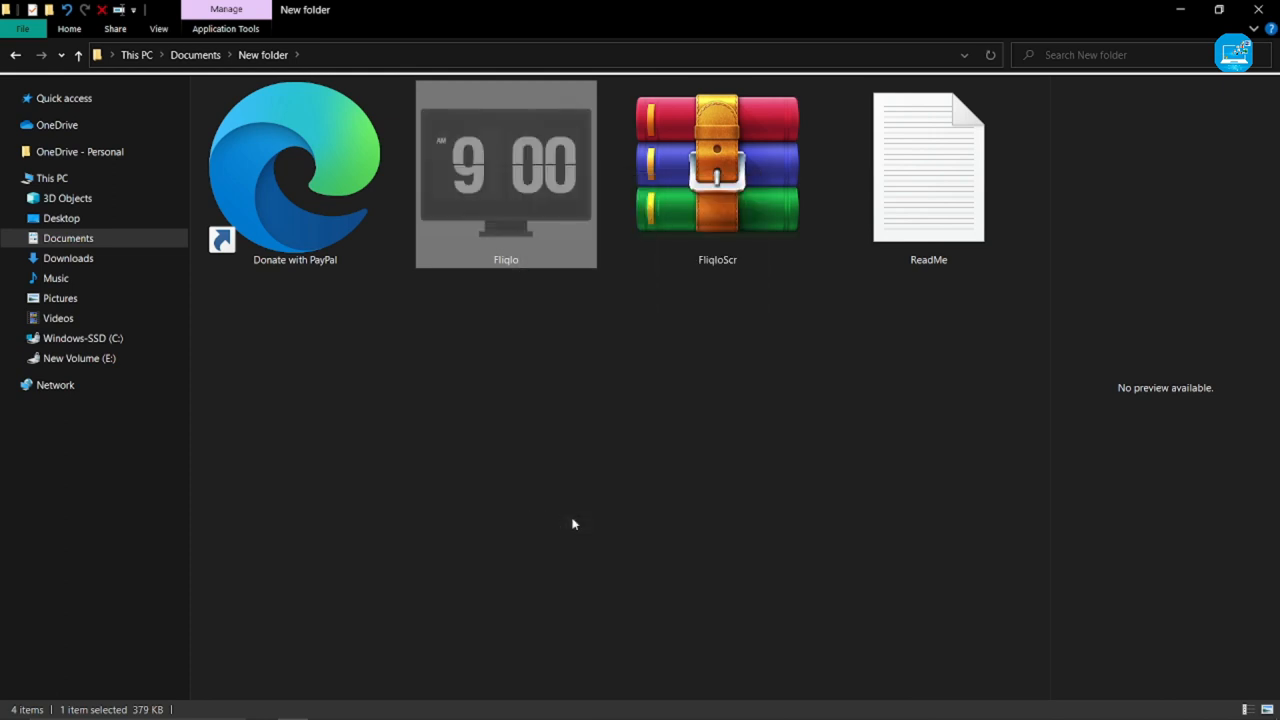
pyautogui.click(84, 338)
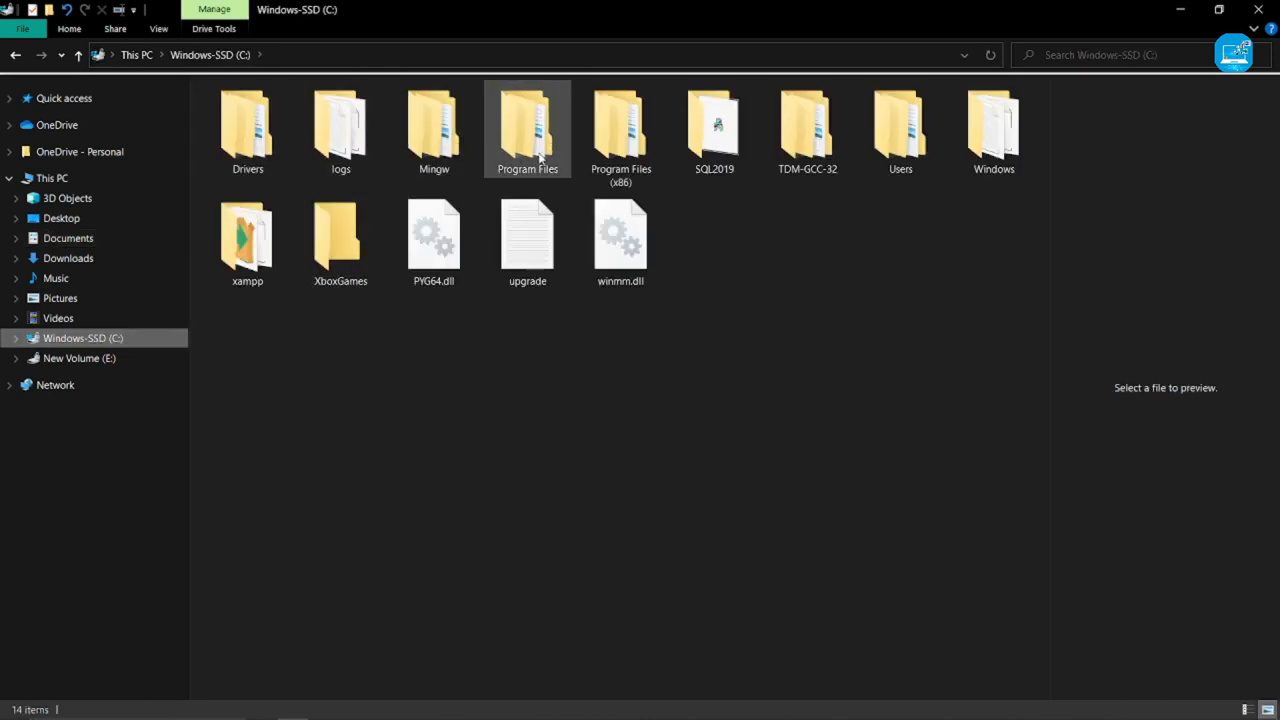
# - Paste the Fliqlo file into C:\Windows, granting administrator permission
pyautogui.doubleClick(992, 128)
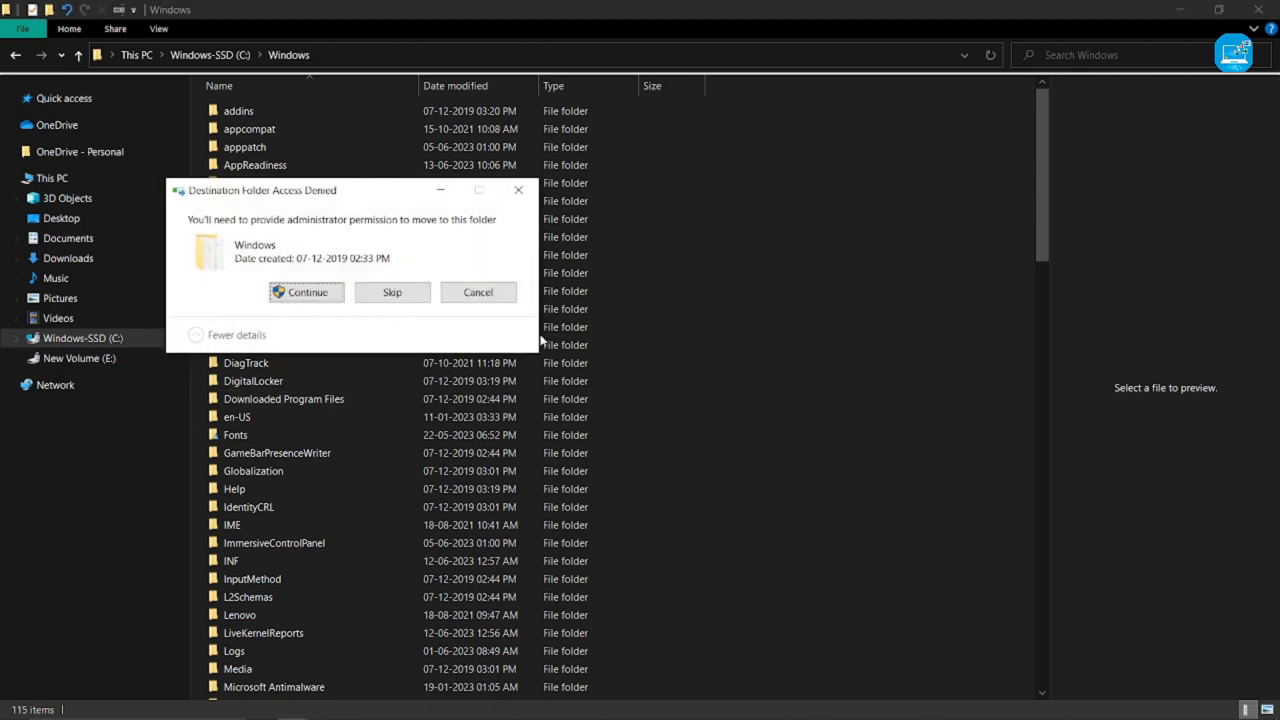
pyautogui.click(306, 292)
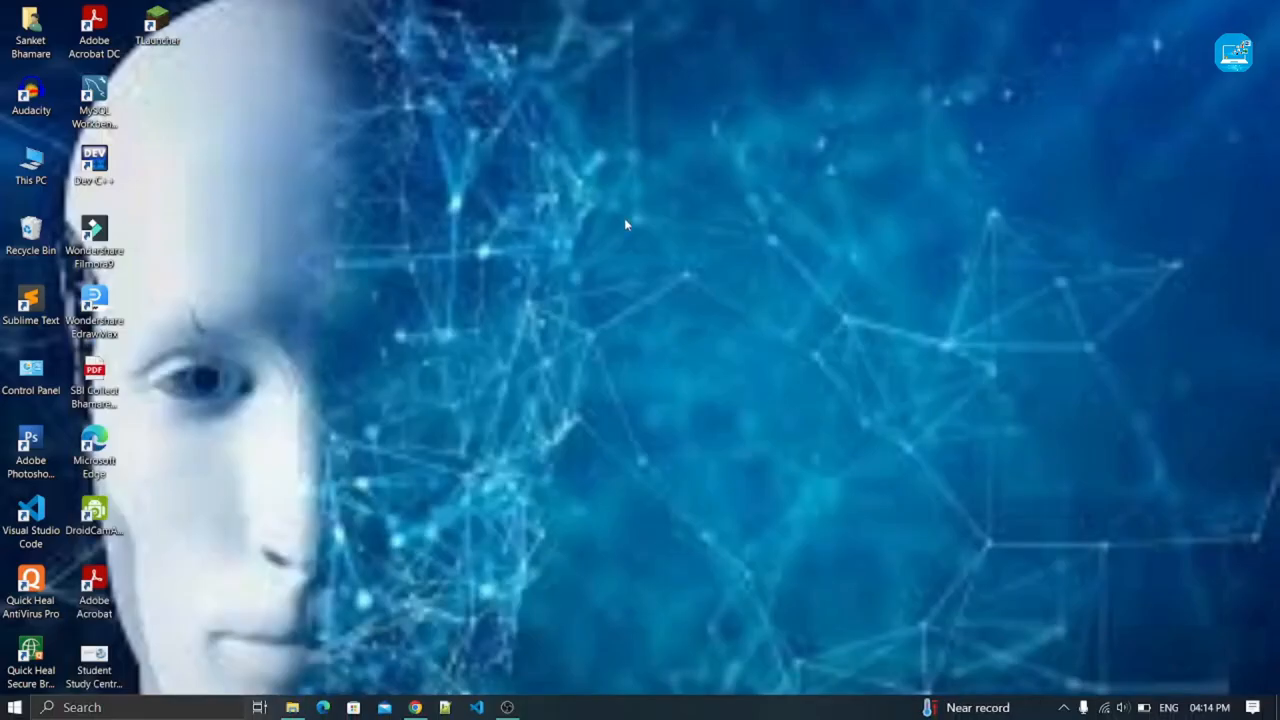
# - Reach Personalization settings from the desktop's Personalize command
pyautogui.rightClick(624, 224)
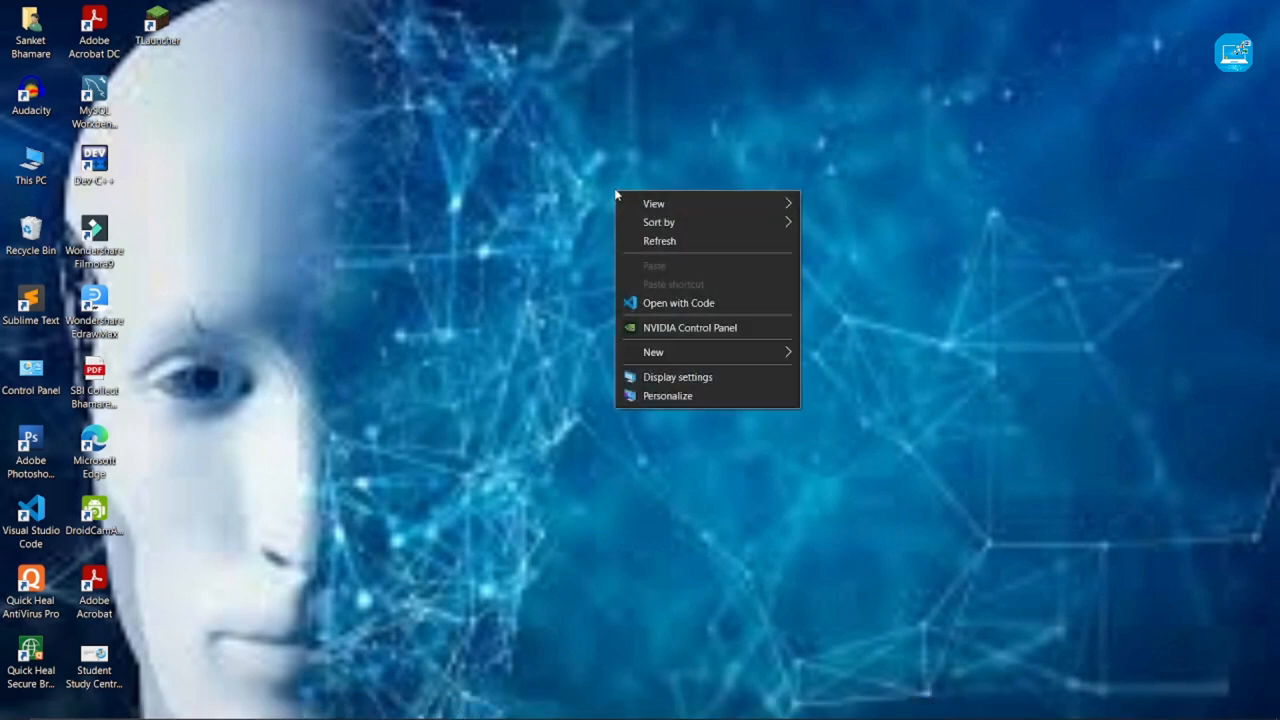
pyautogui.moveTo(668, 396)
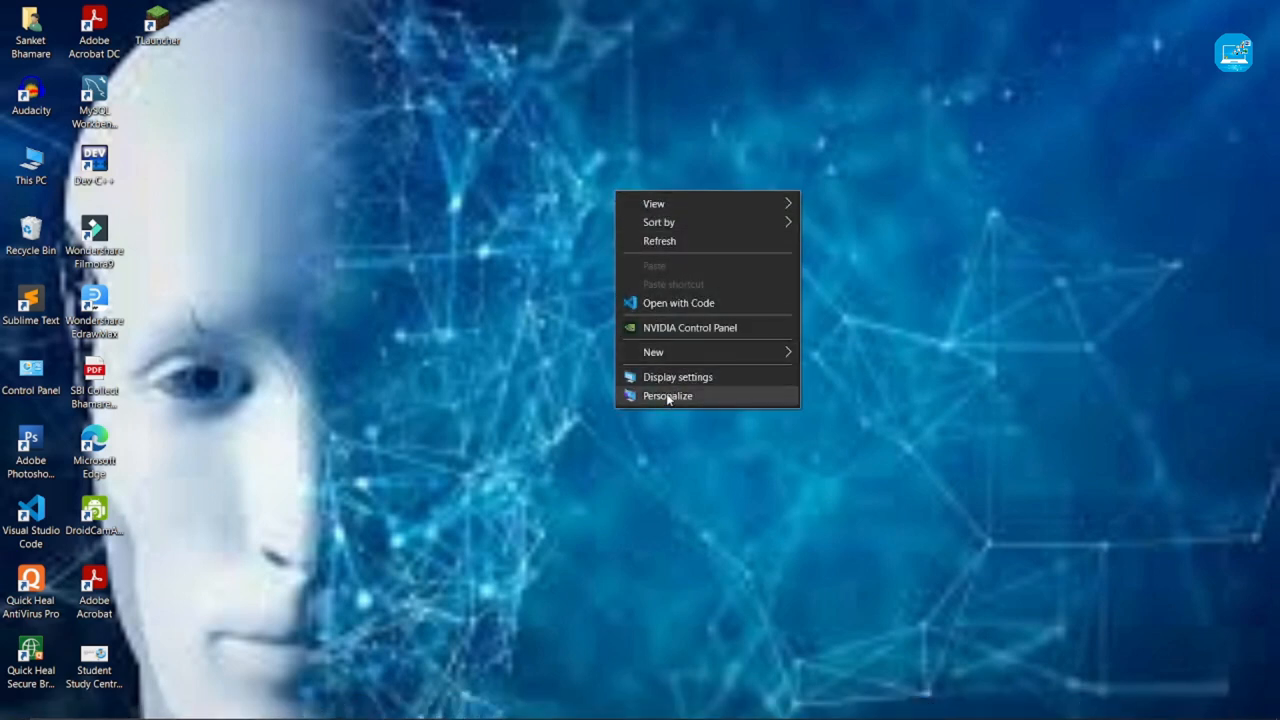
pyautogui.click(668, 396)
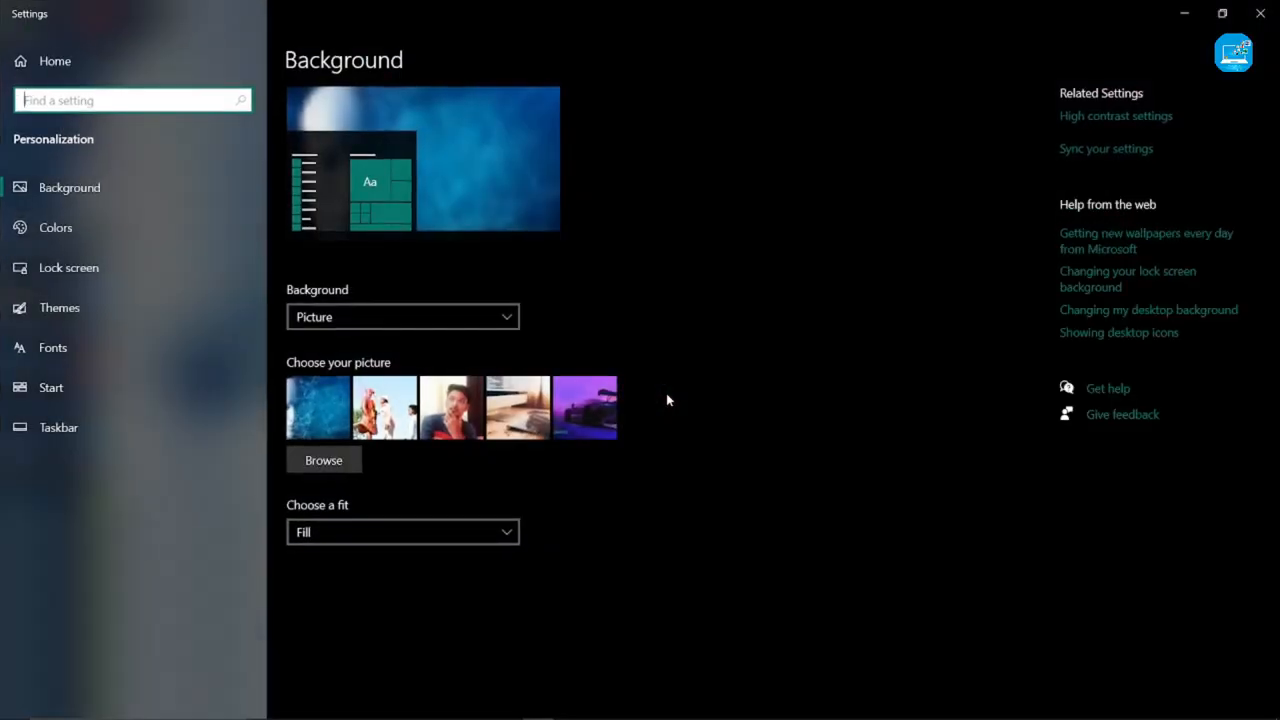
pyautogui.moveTo(68, 268)
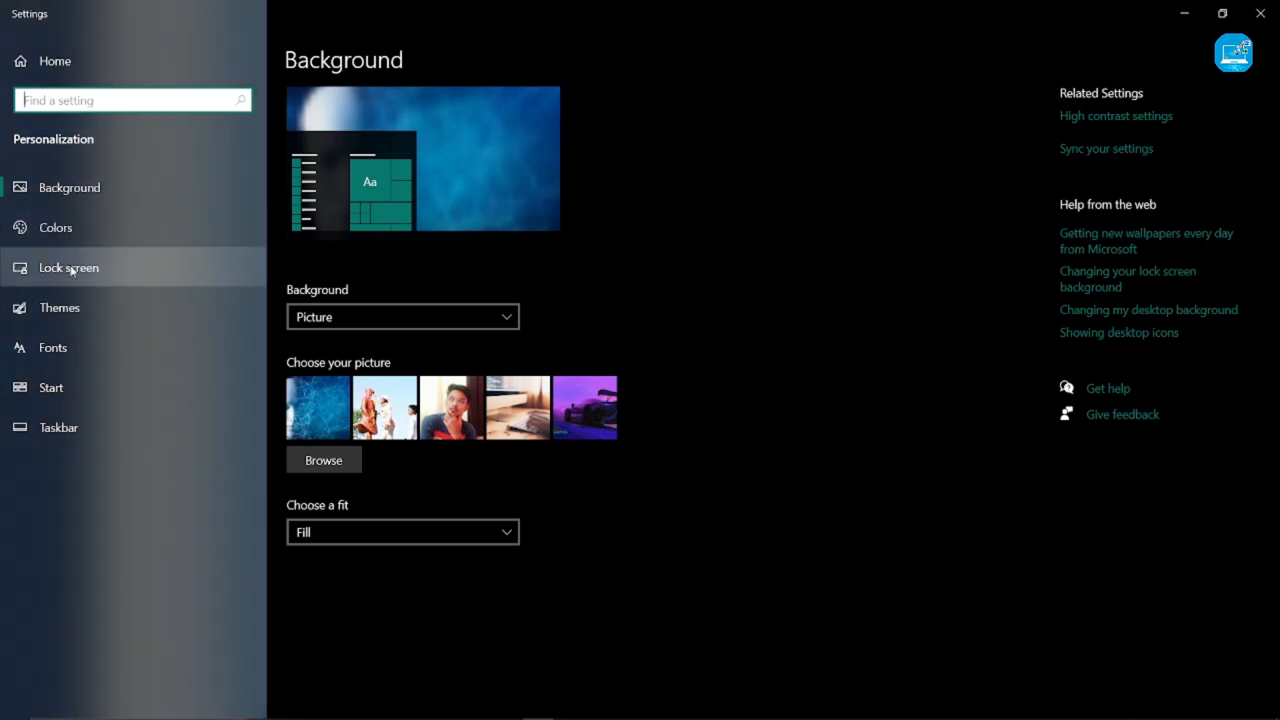
# - From Lock screen settings, bring up Screen Saver Settings and list the available screen savers
pyautogui.click(68, 268)
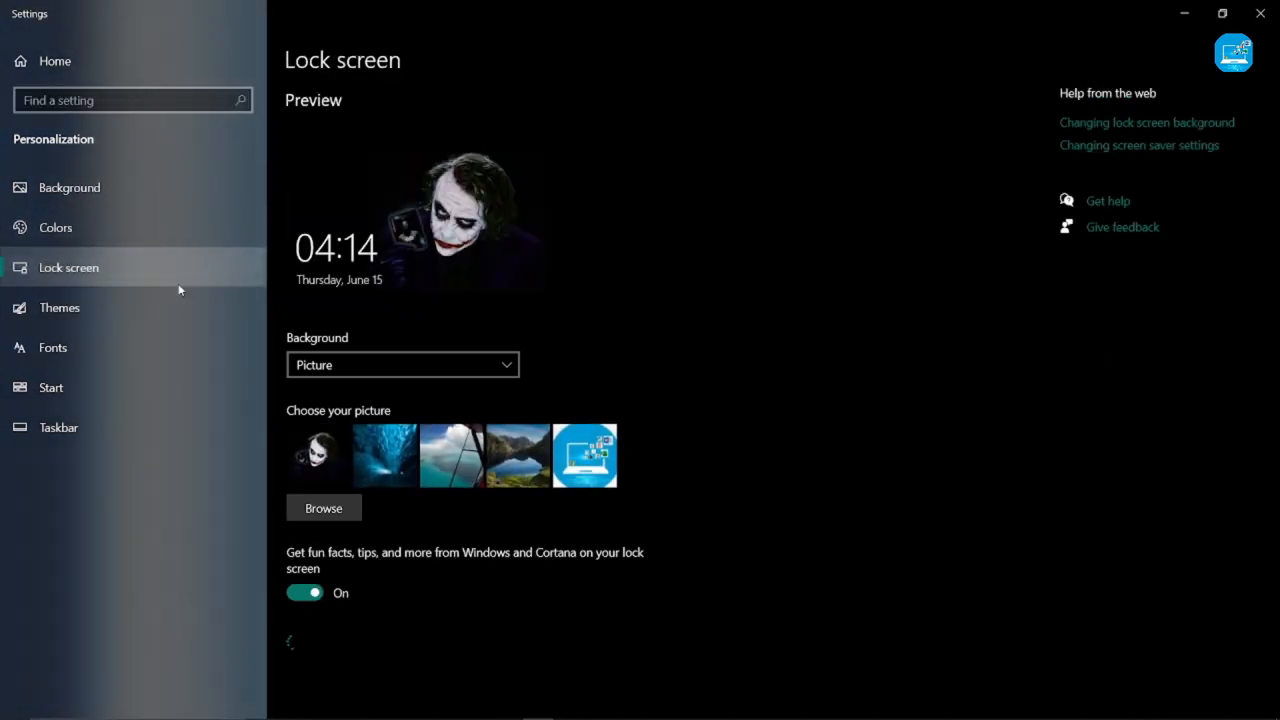
pyautogui.scroll(-3)
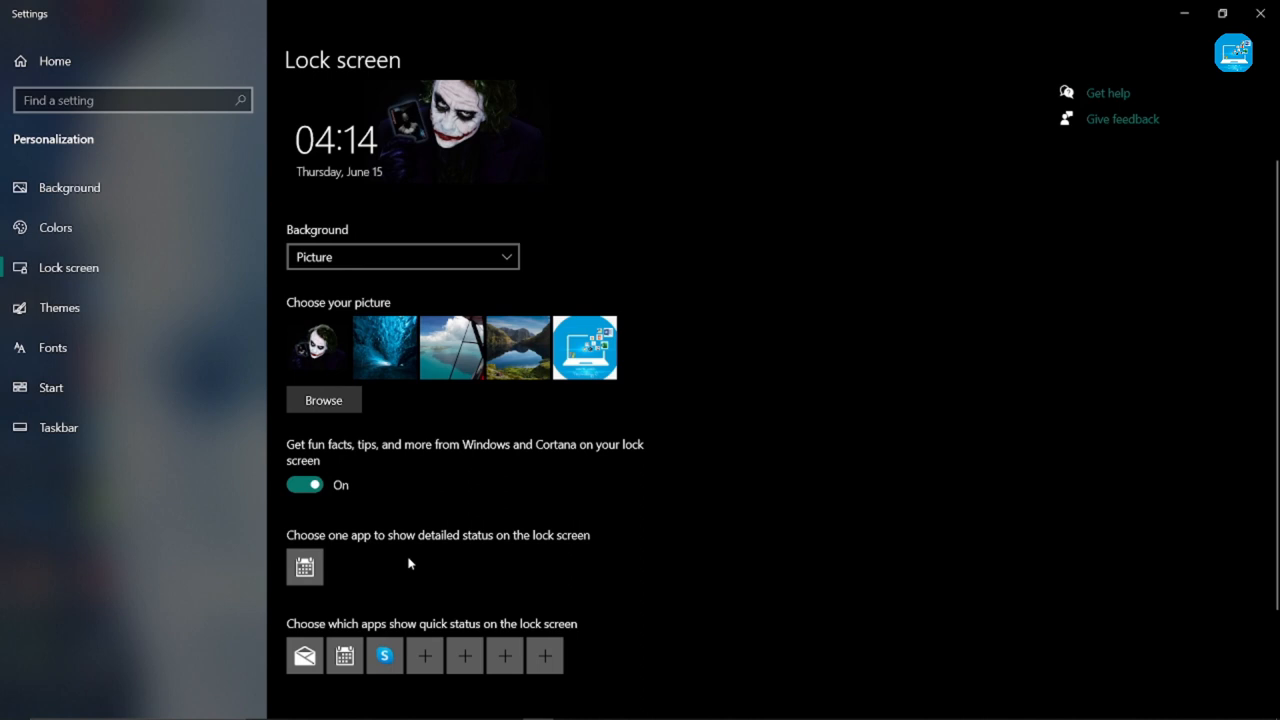
pyautogui.scroll(-3)
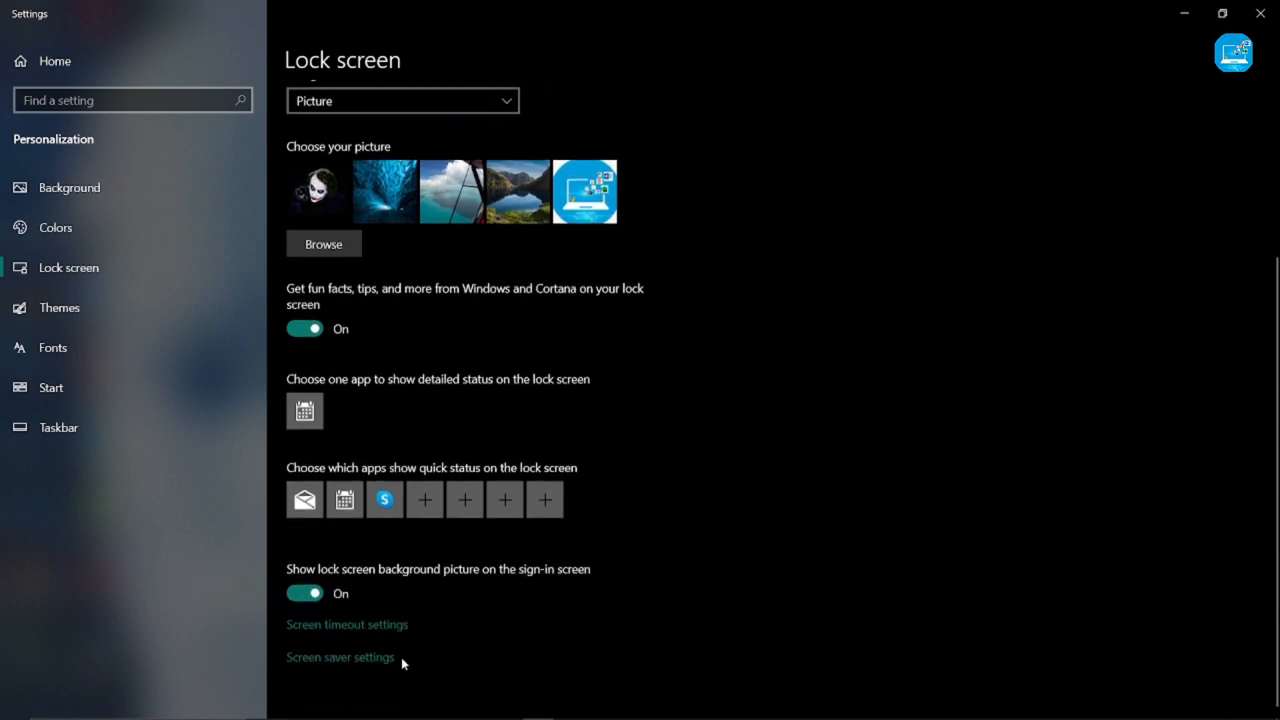
pyautogui.moveTo(330, 664)
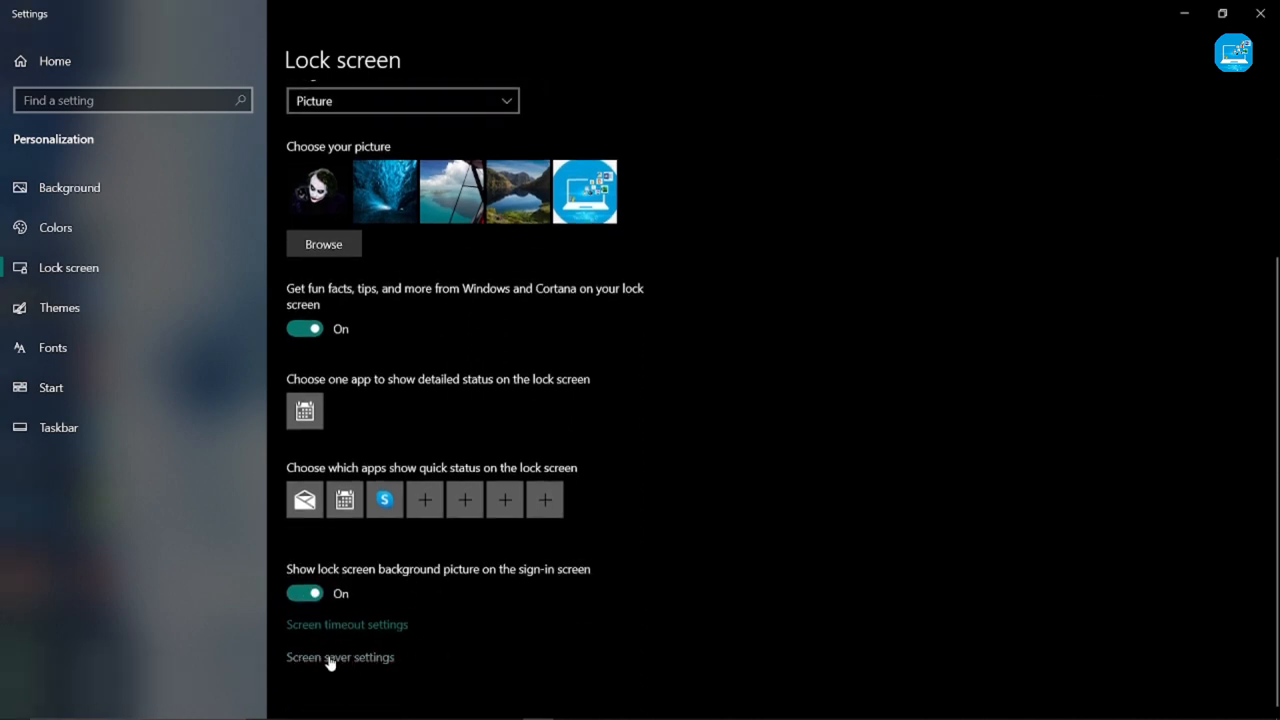
pyautogui.click(340, 656)
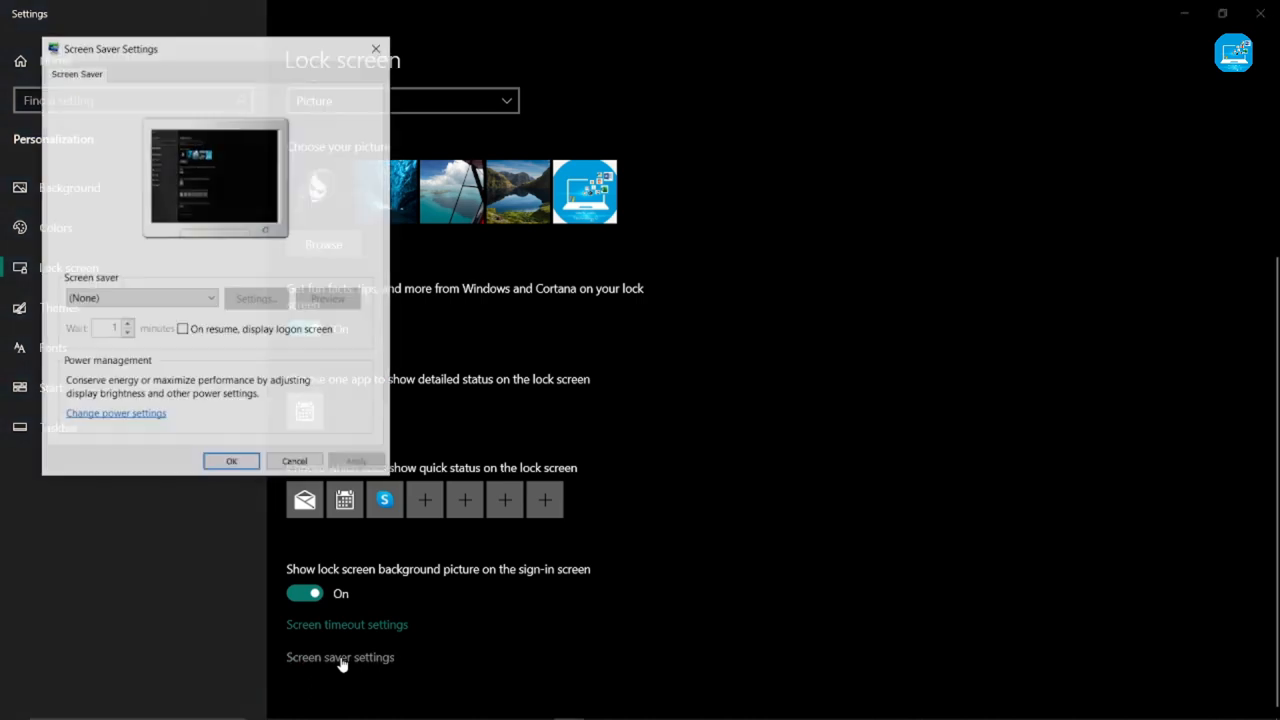
pyautogui.click(140, 296)
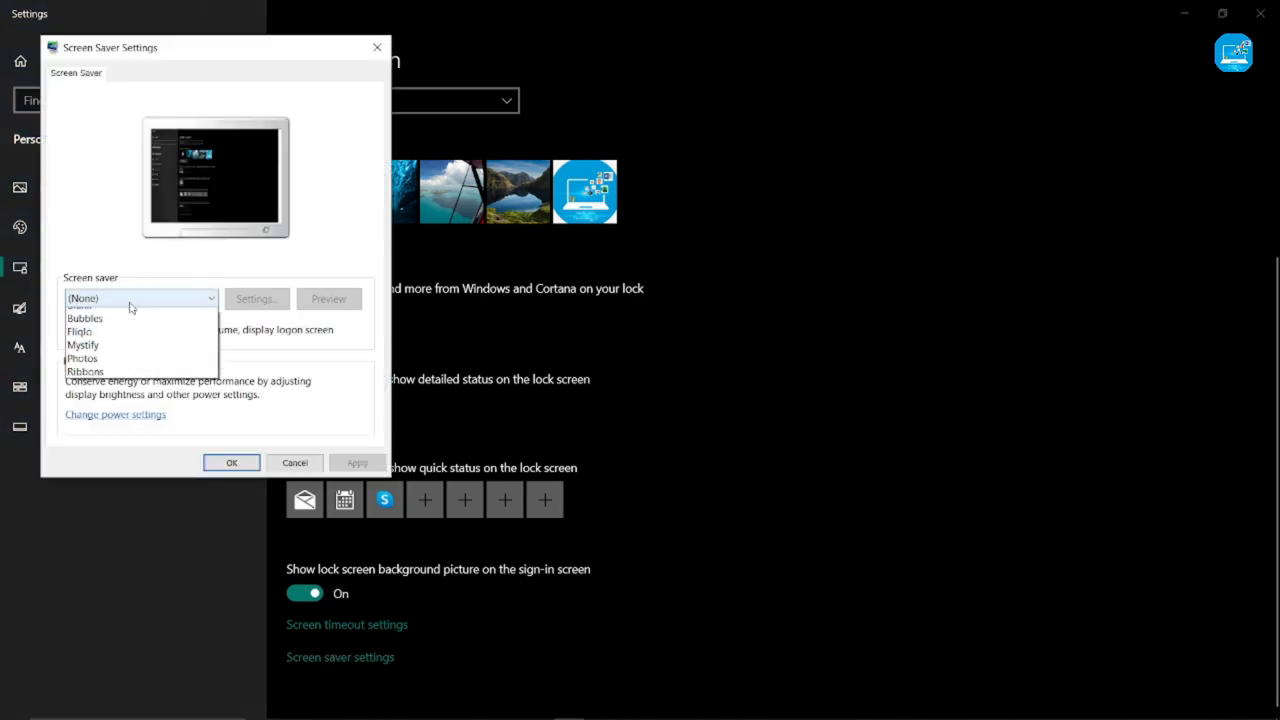
pyautogui.moveTo(108, 370)
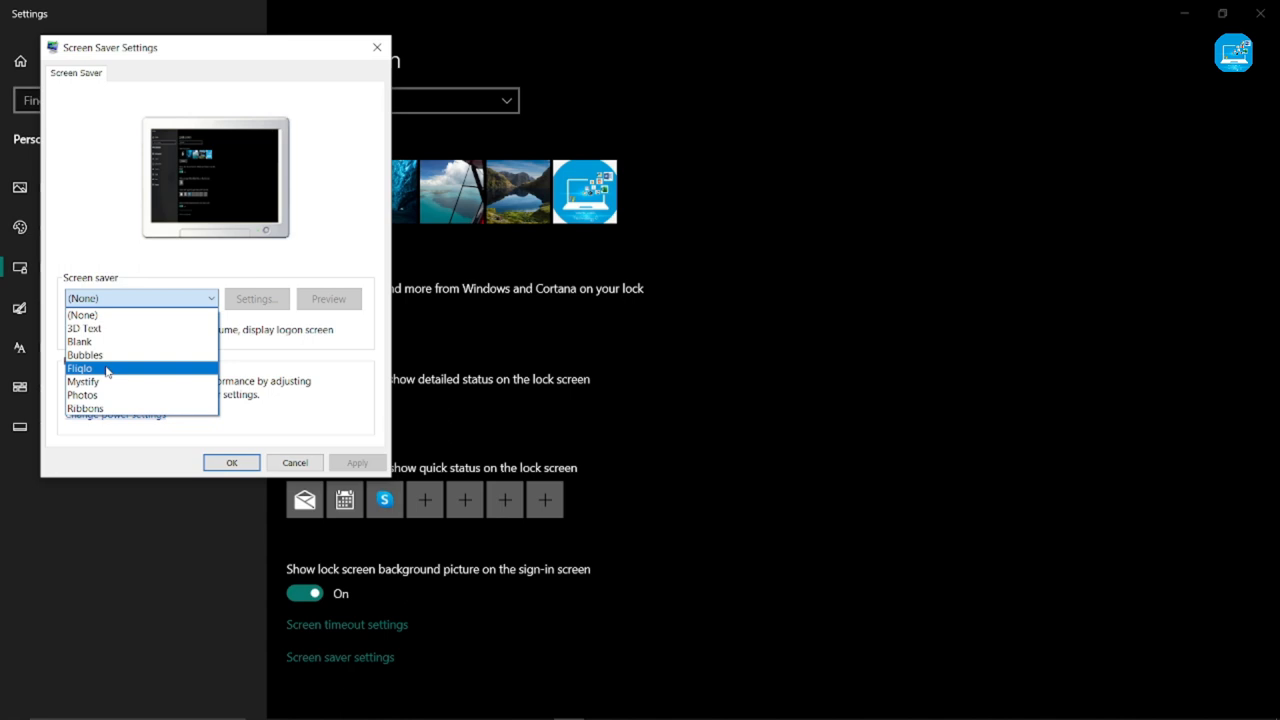